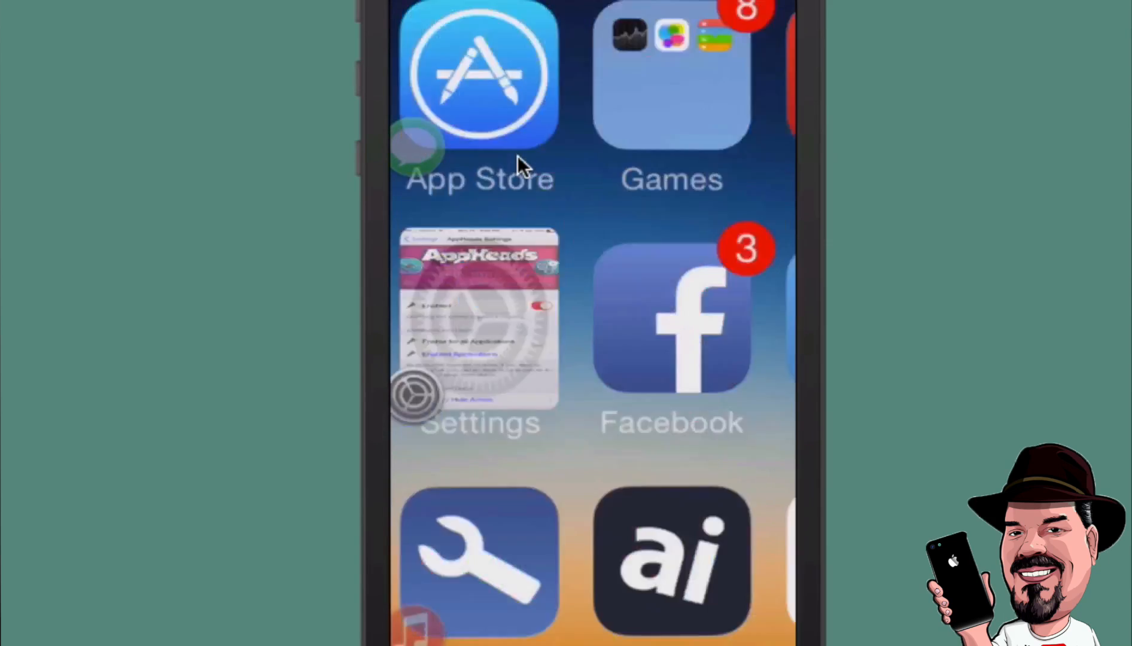
# - Expand the Settings AppHead bubble into the full-screen AppHeads Settings page
pyautogui.click(479, 325)
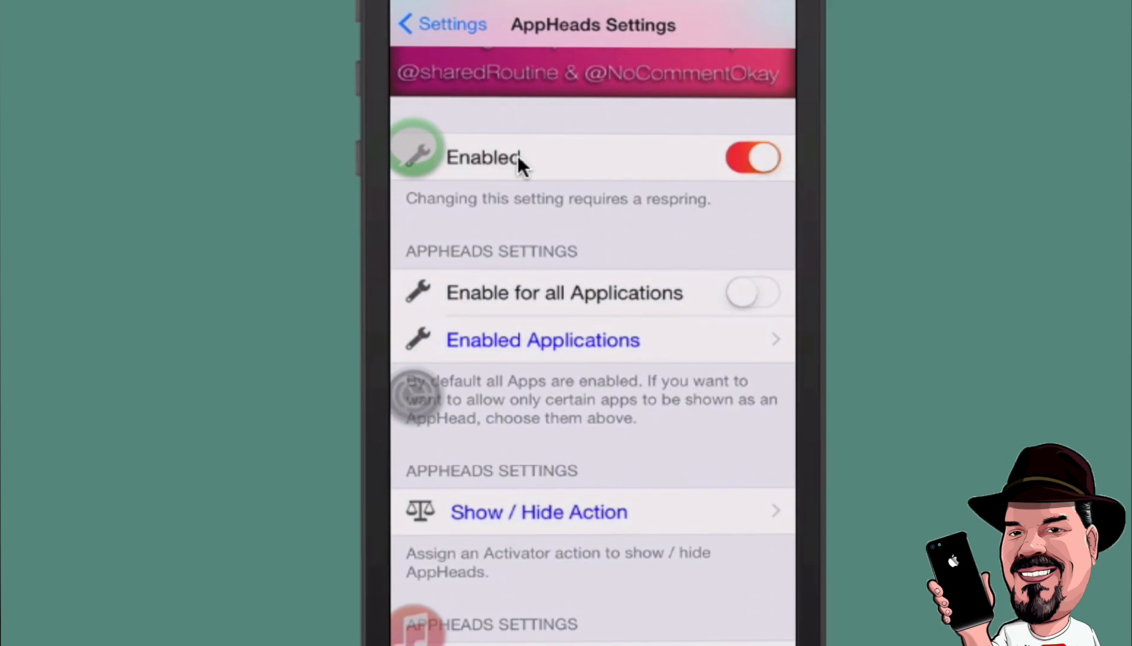
pyautogui.click(542, 340)
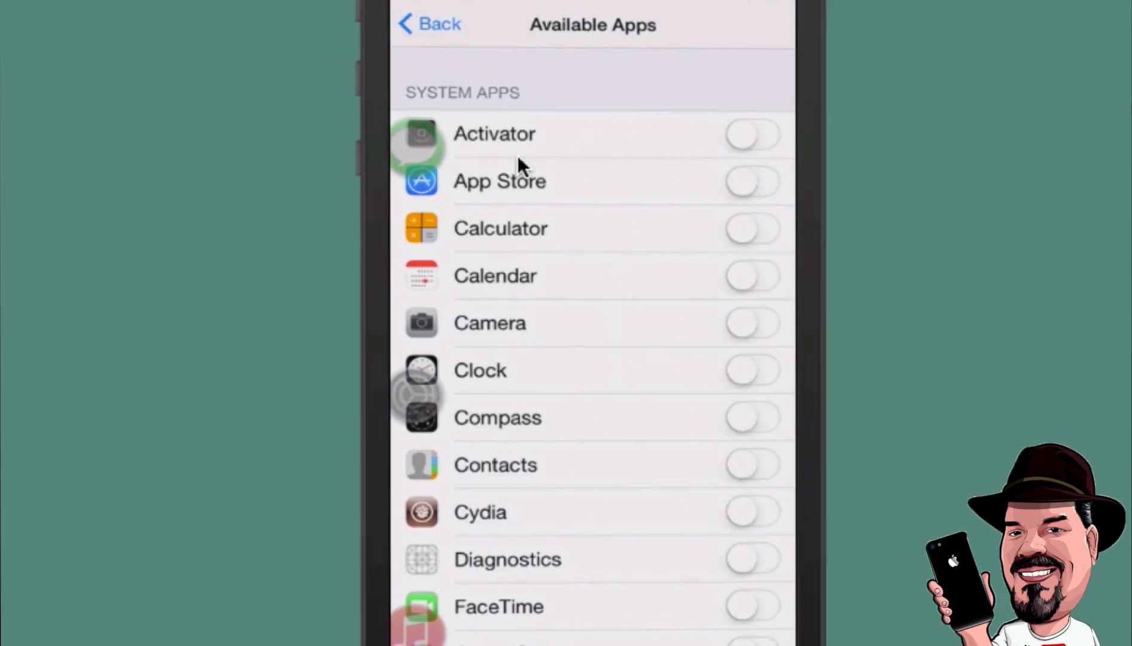
pyautogui.scroll(-3)
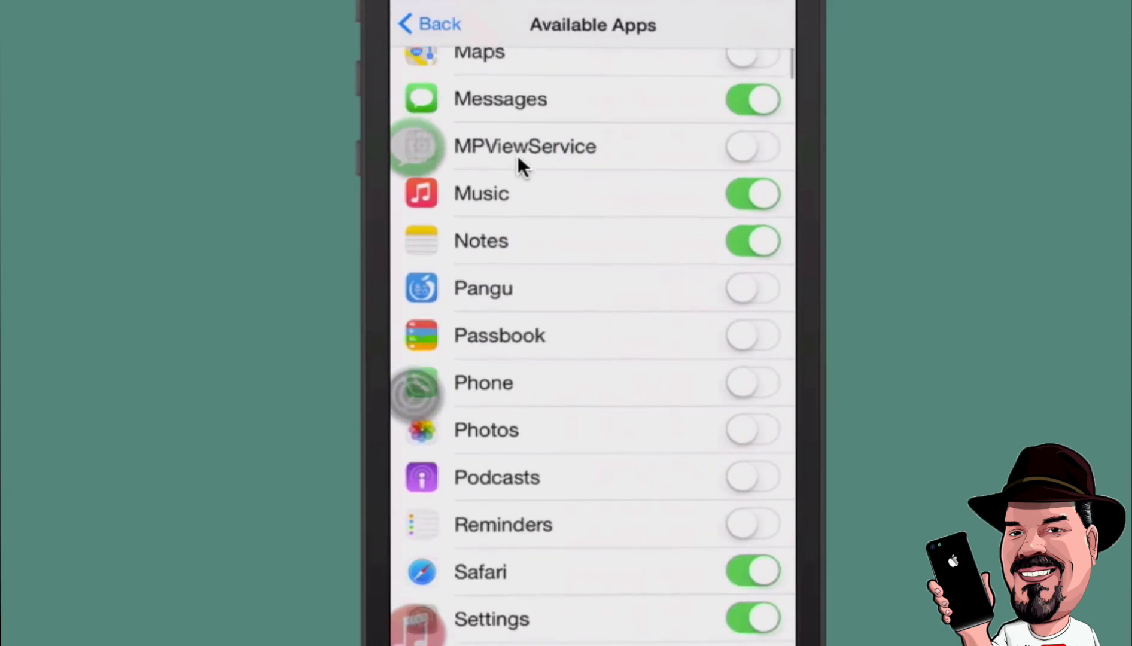
pyautogui.scroll(-3)
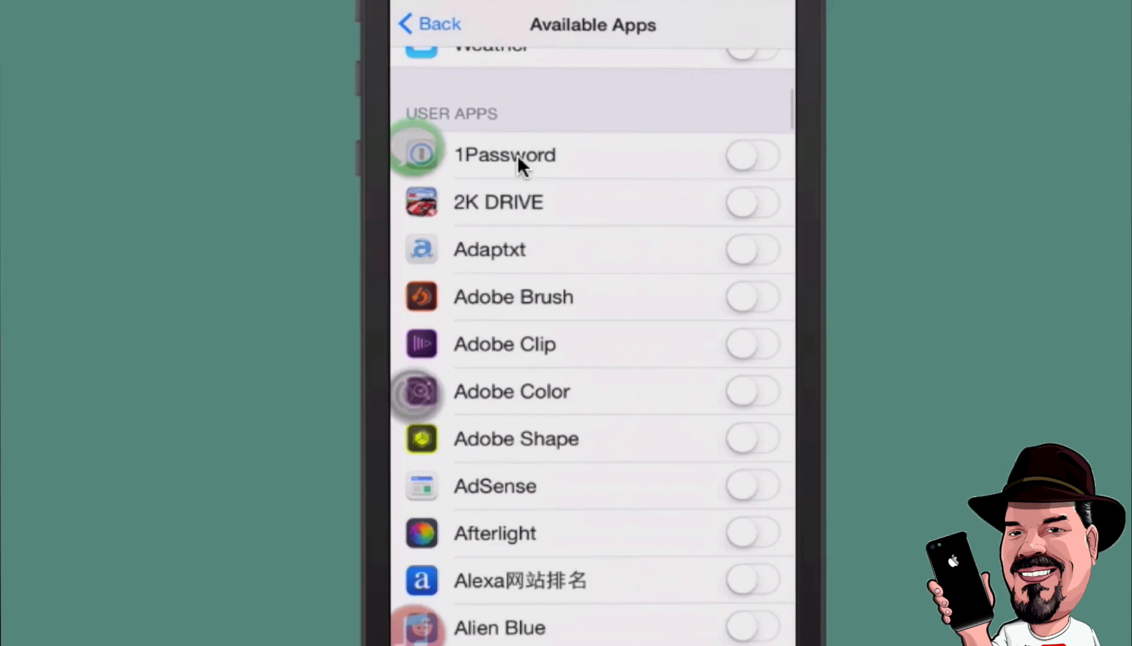
pyautogui.scroll(-3)
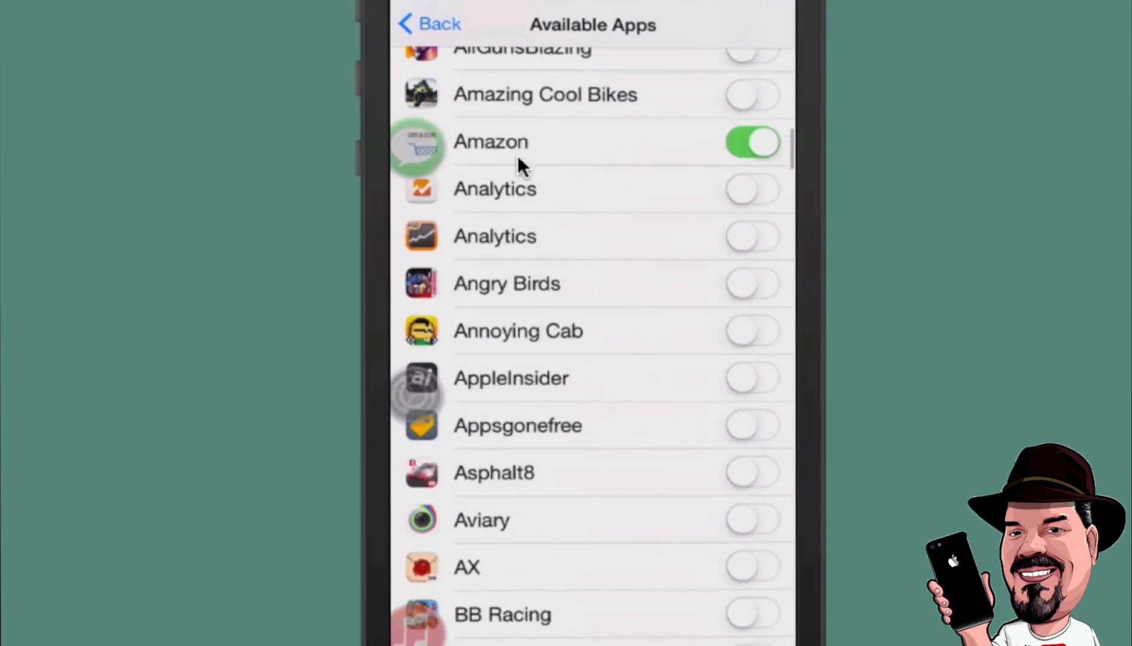
pyautogui.click(428, 24)
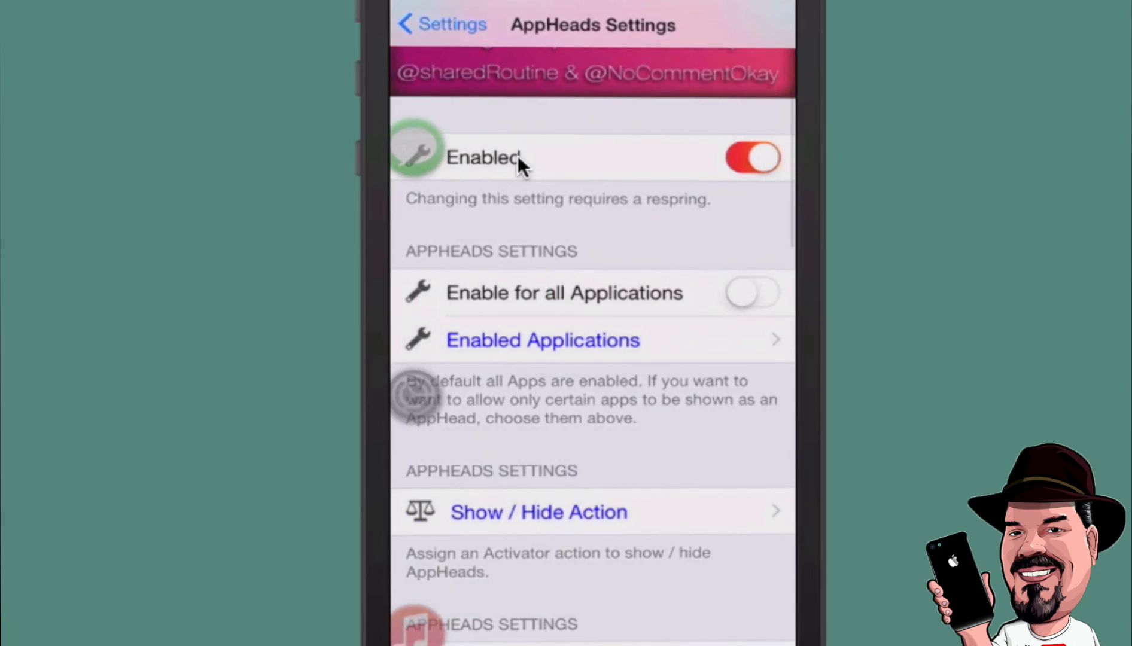
pyautogui.scroll(-3)
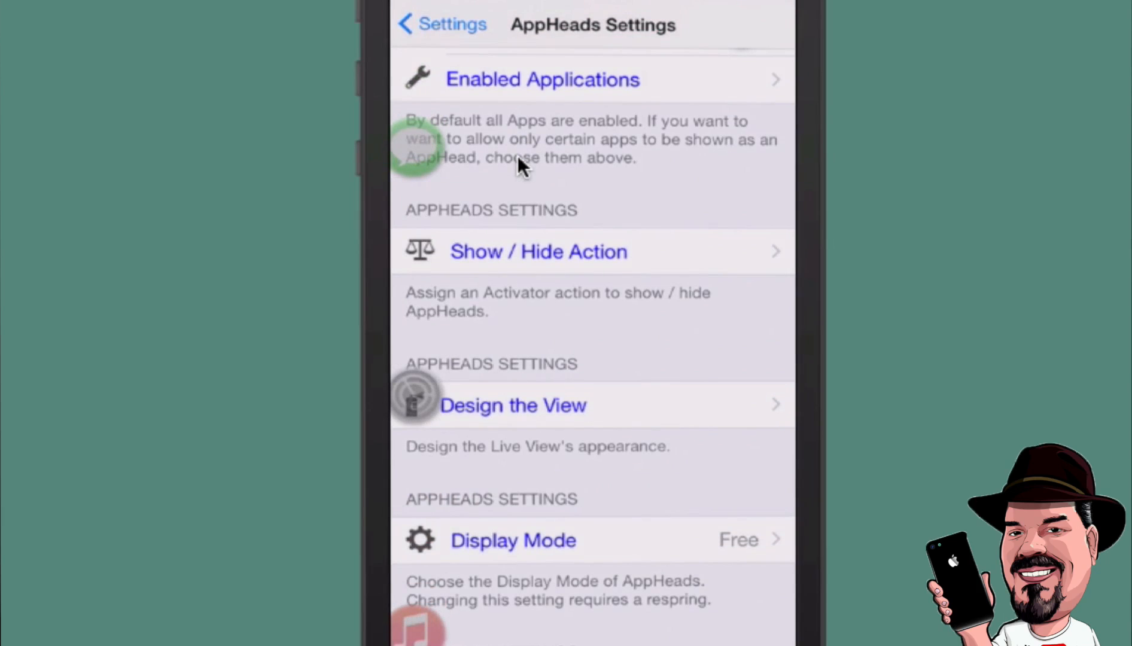
pyautogui.click(537, 251)
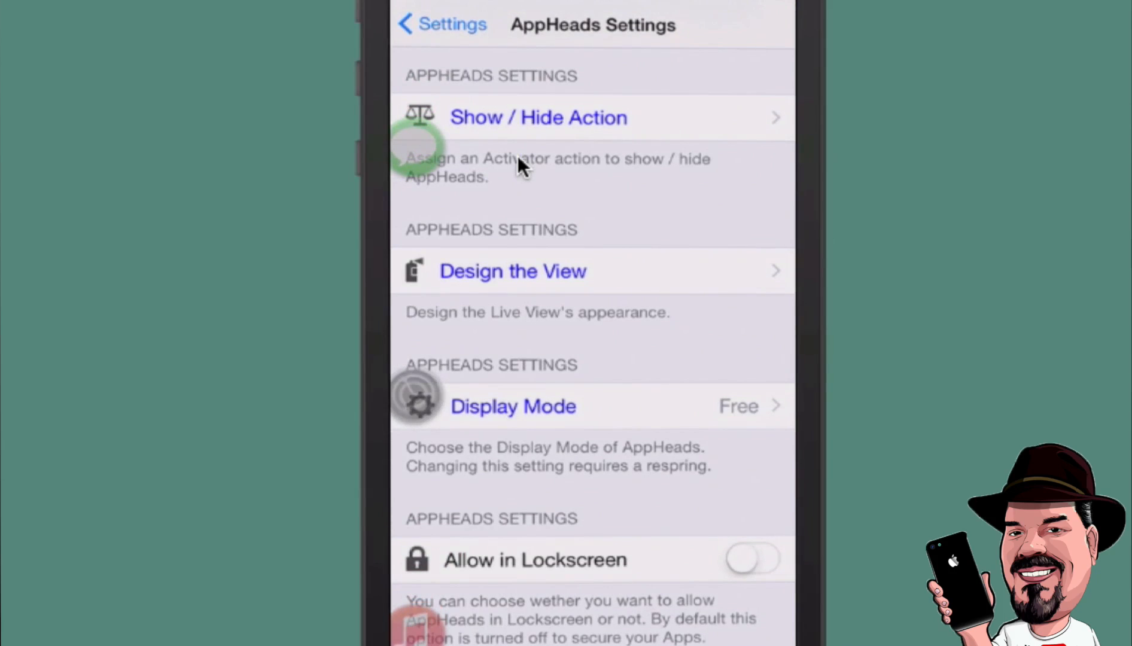
# - Try Current Wallpaper as the live view background, then revert to Currently open App
pyautogui.click(512, 271)
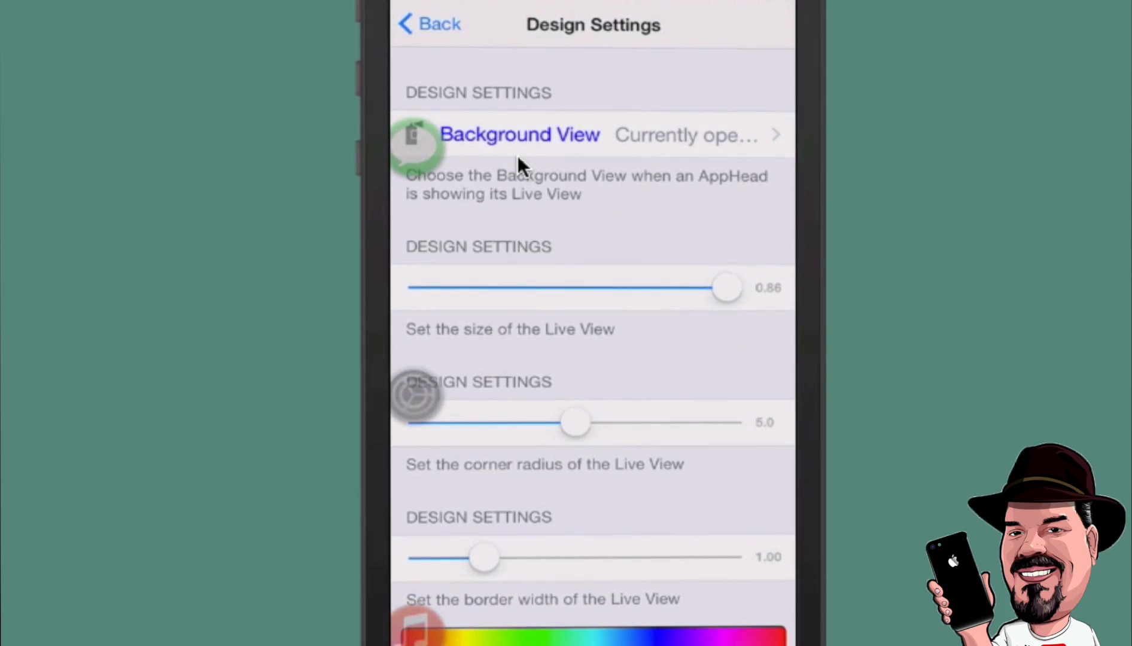
pyautogui.click(520, 134)
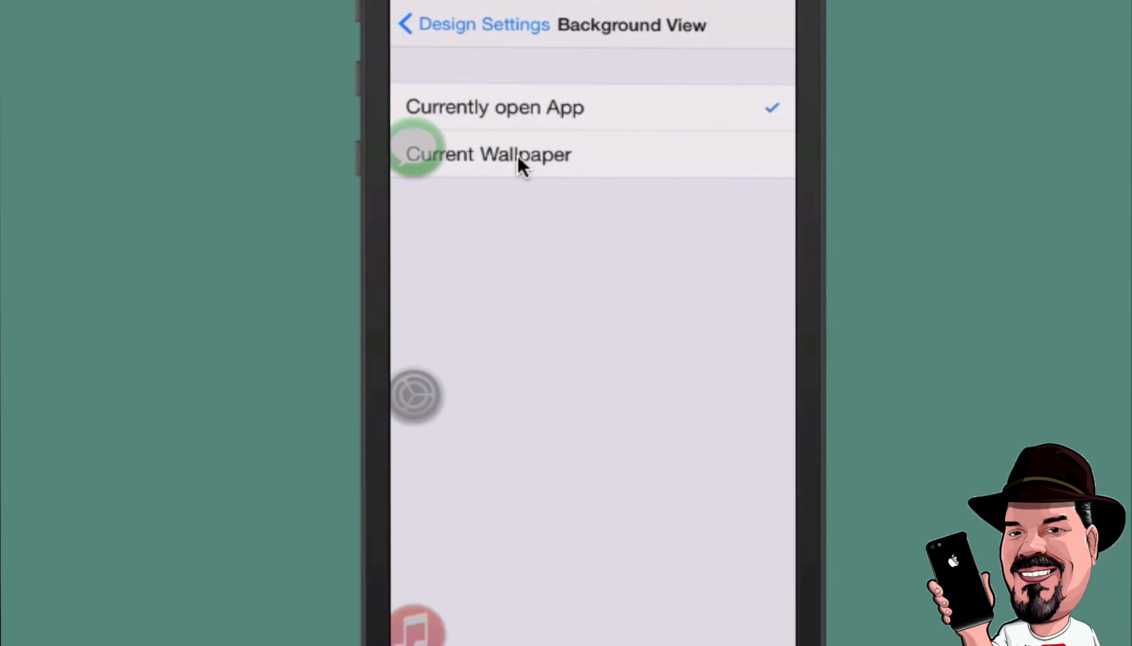
pyautogui.click(489, 153)
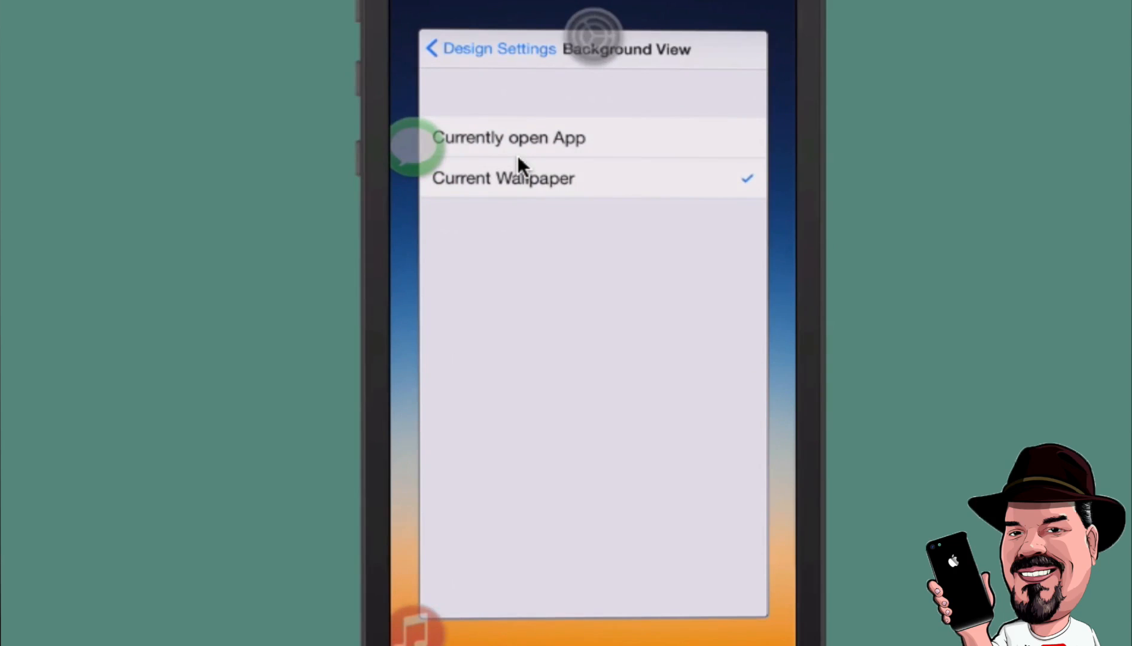
pyautogui.click(509, 137)
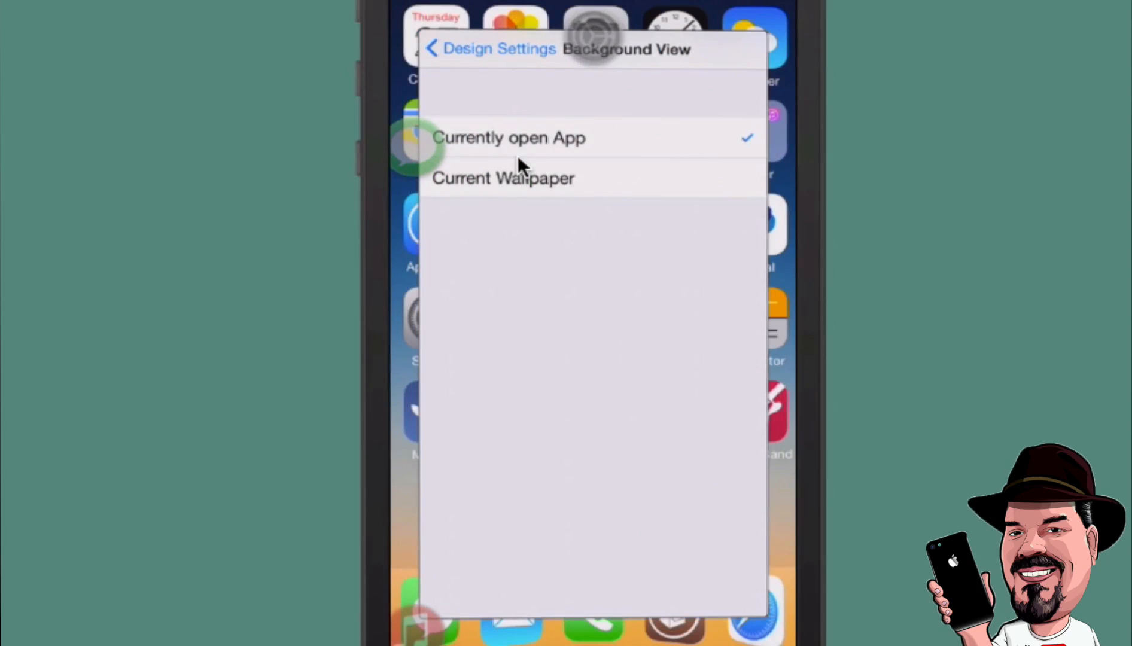
pyautogui.click(432, 48)
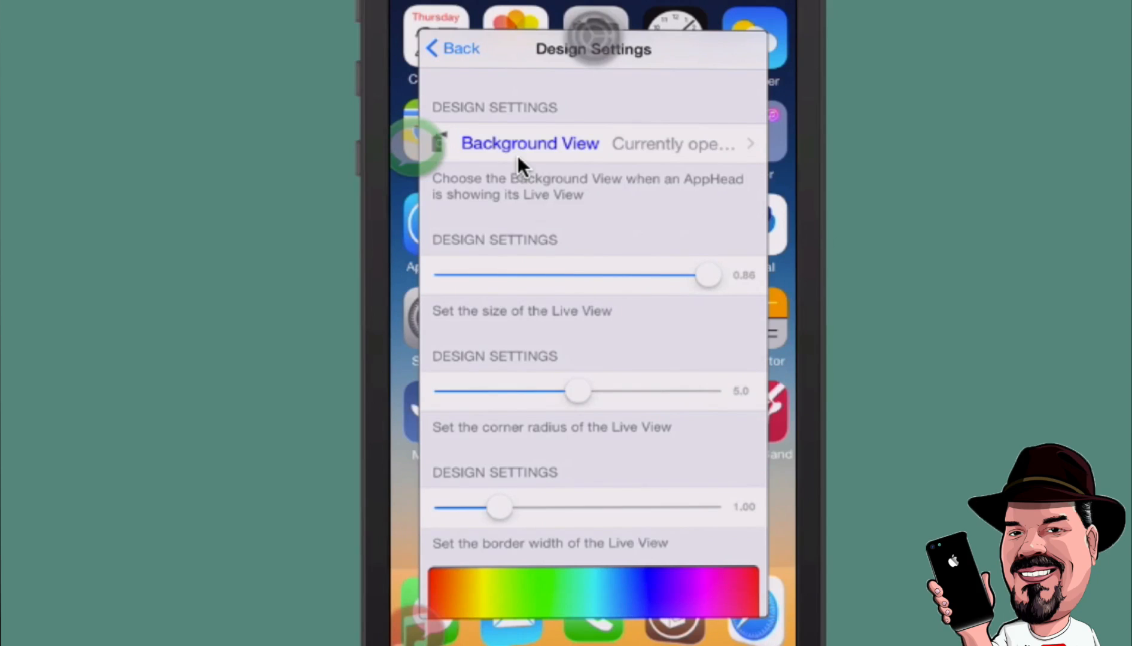
# - Drag the Design sliders to size 0.68, corner radius 0.0, border width 2.83, then go back
pyautogui.scroll(-3)
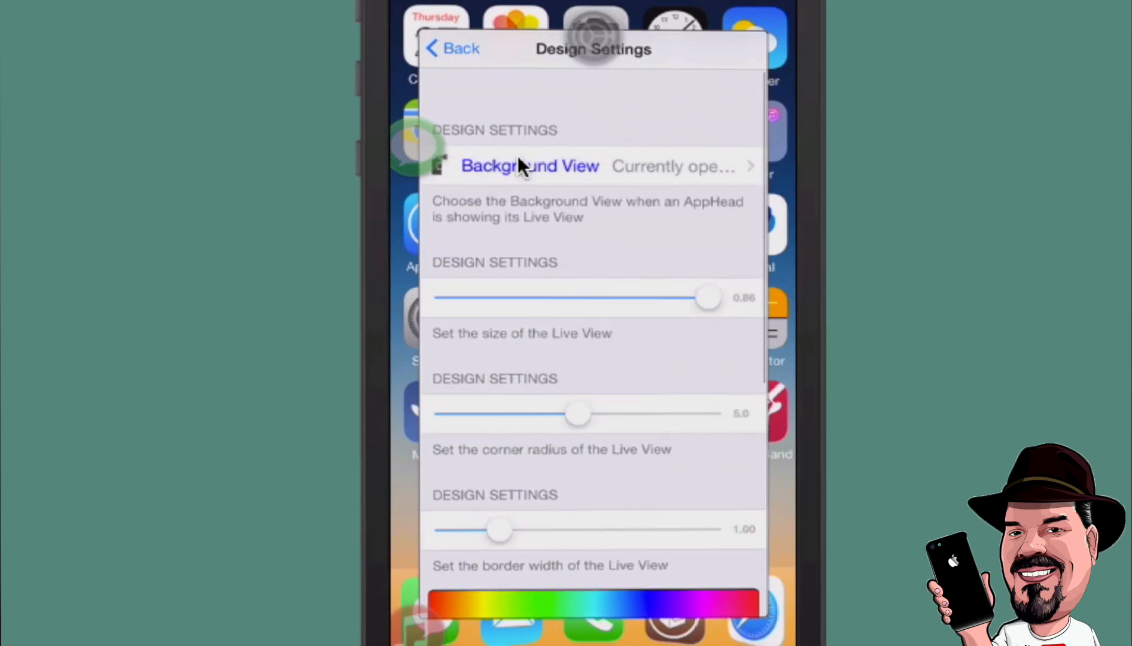
pyautogui.scroll(-3)
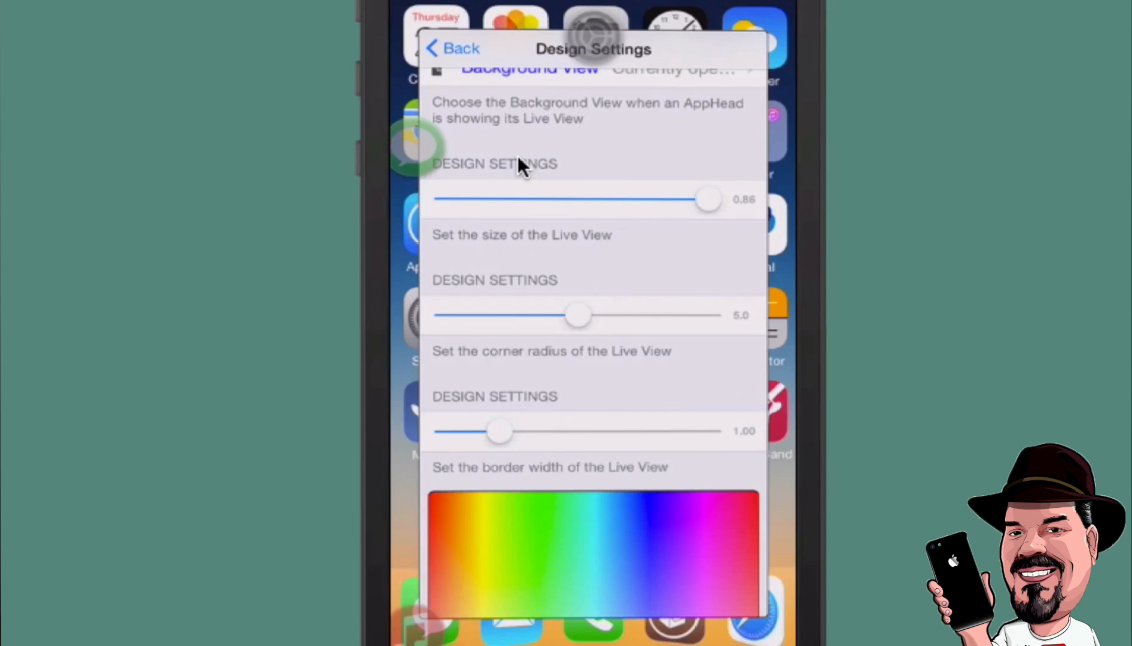
pyautogui.moveTo(708, 200); pyautogui.dragTo(540, 200)
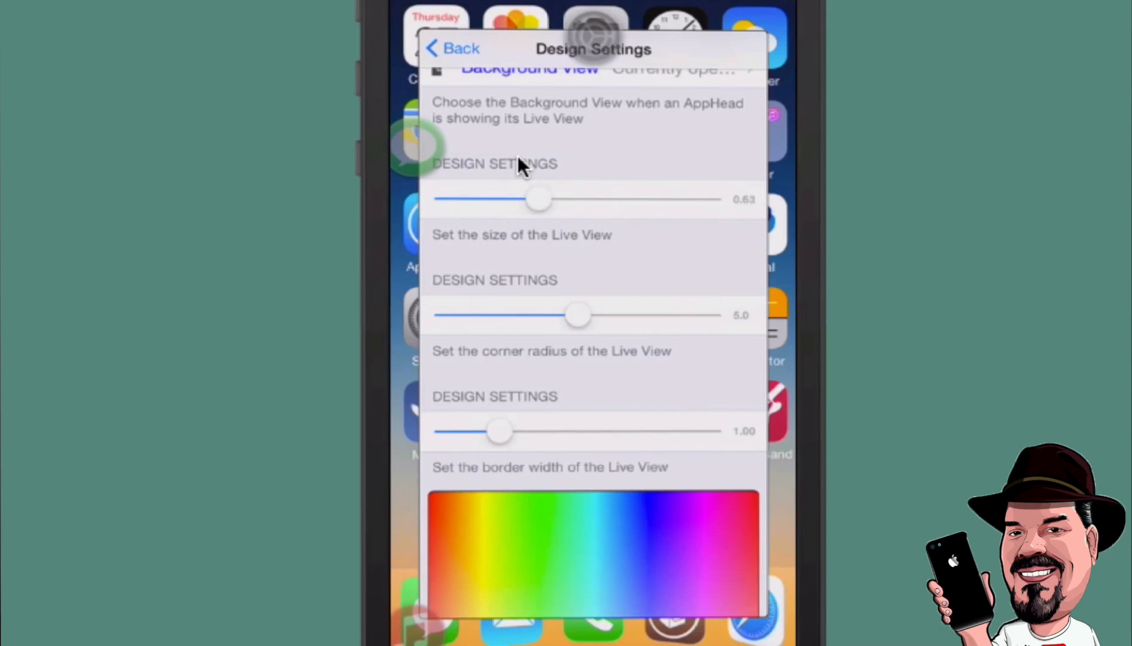
pyautogui.moveTo(538, 200); pyautogui.dragTo(581, 199)
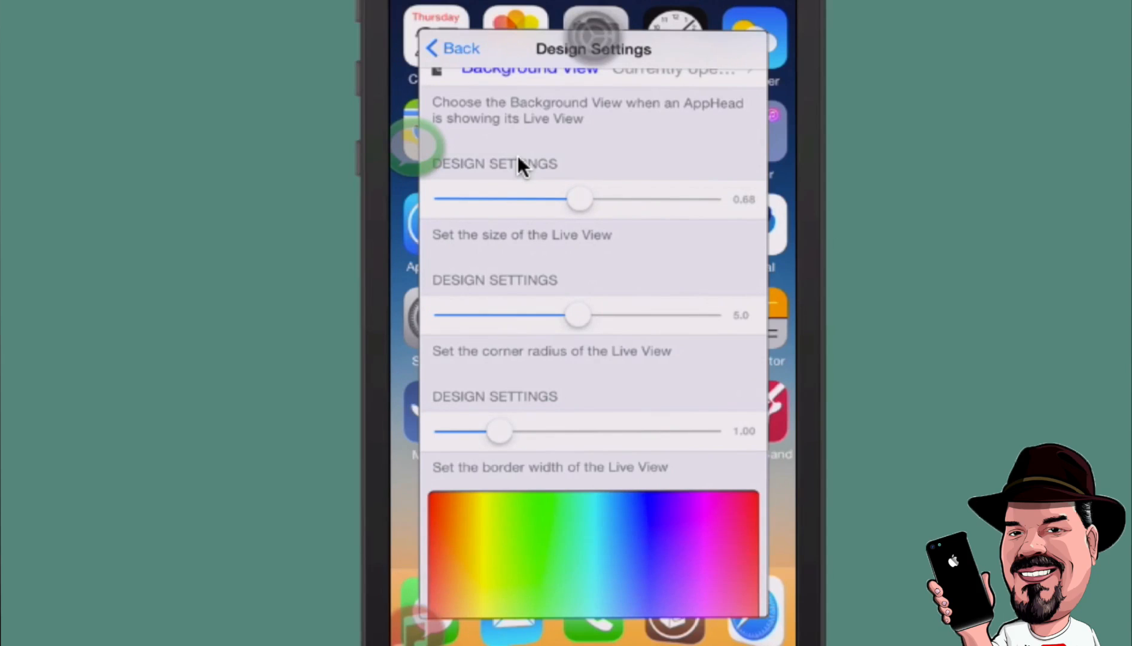
pyautogui.moveTo(577, 314); pyautogui.dragTo(447, 315)
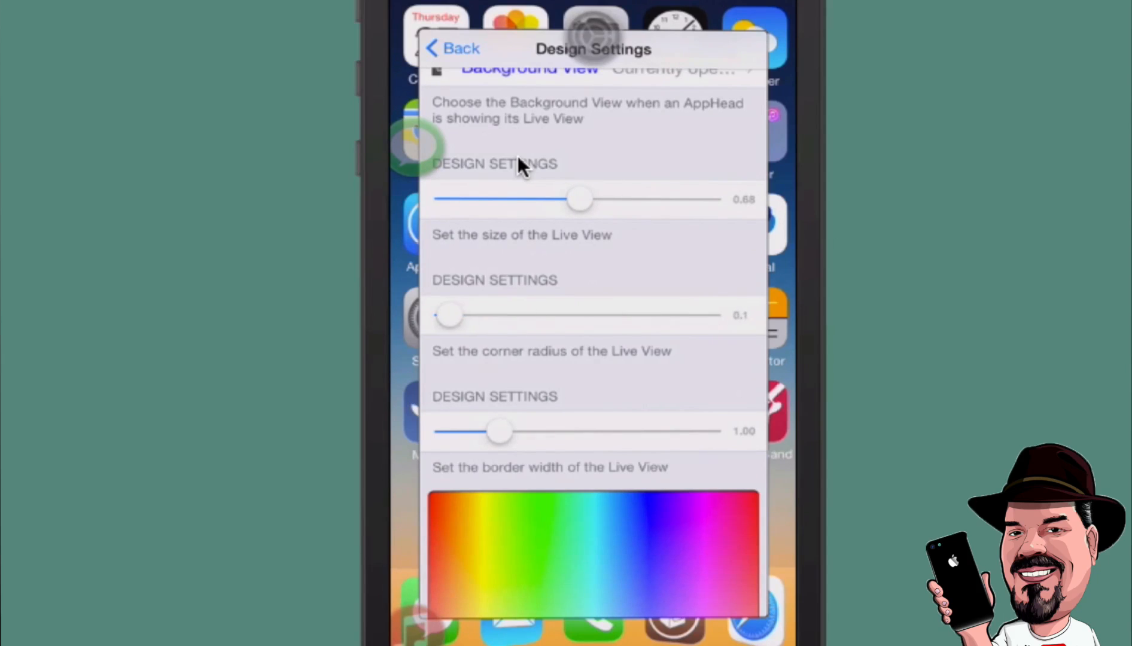
pyautogui.moveTo(450, 314); pyautogui.dragTo(516, 305)
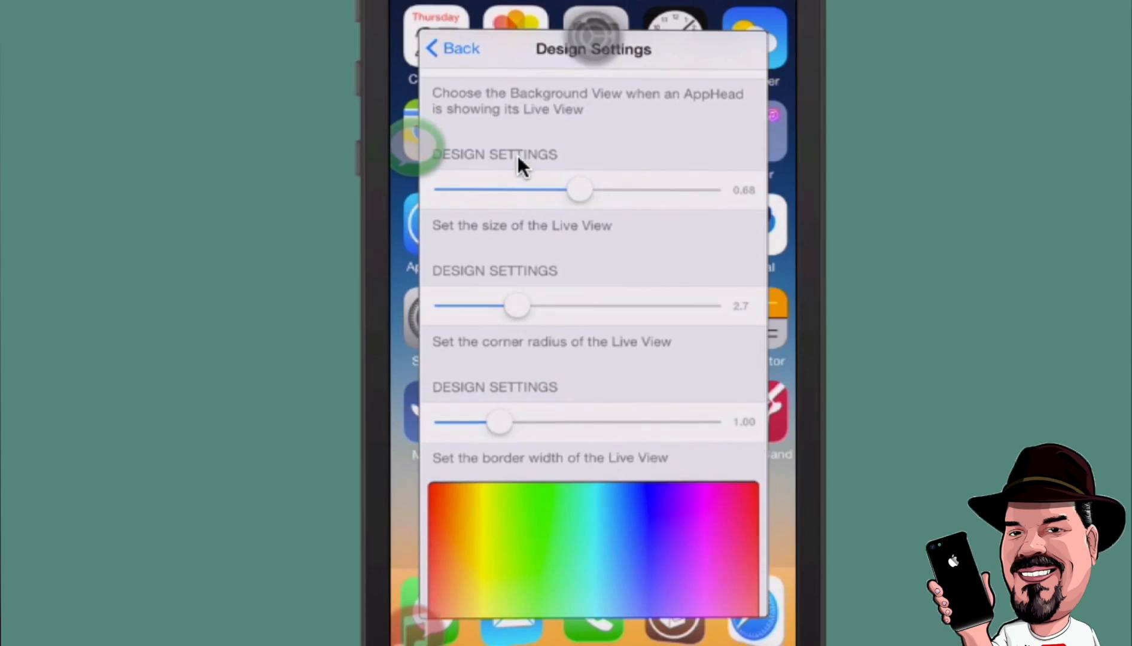
pyautogui.moveTo(516, 304); pyautogui.dragTo(446, 304)
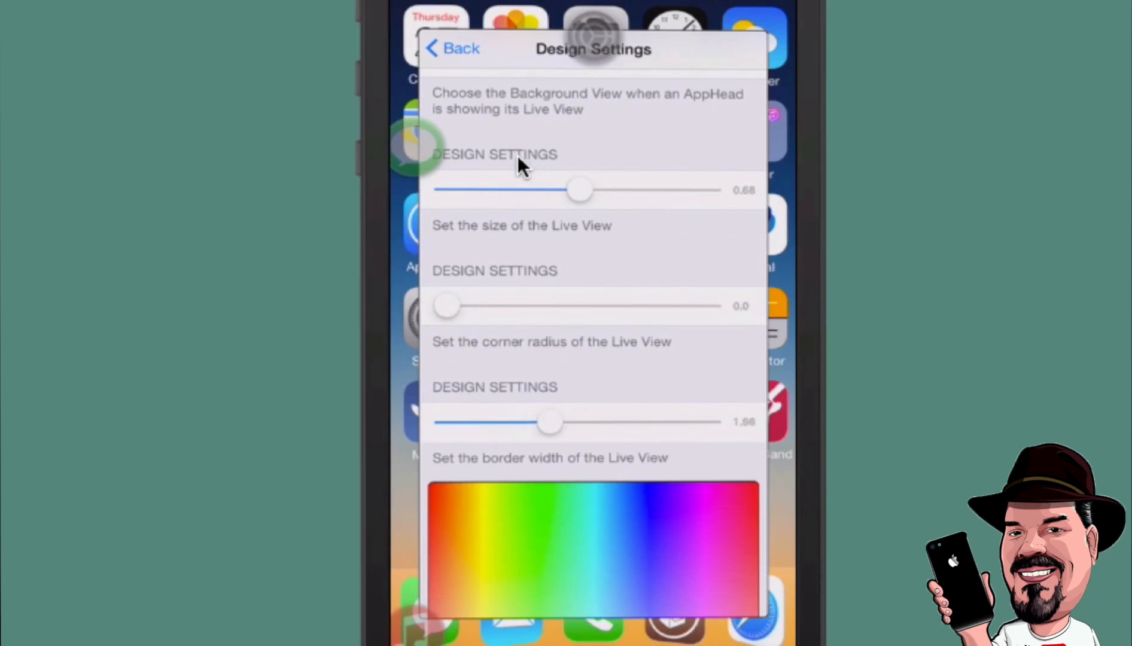
pyautogui.moveTo(550, 423); pyautogui.dragTo(595, 423)
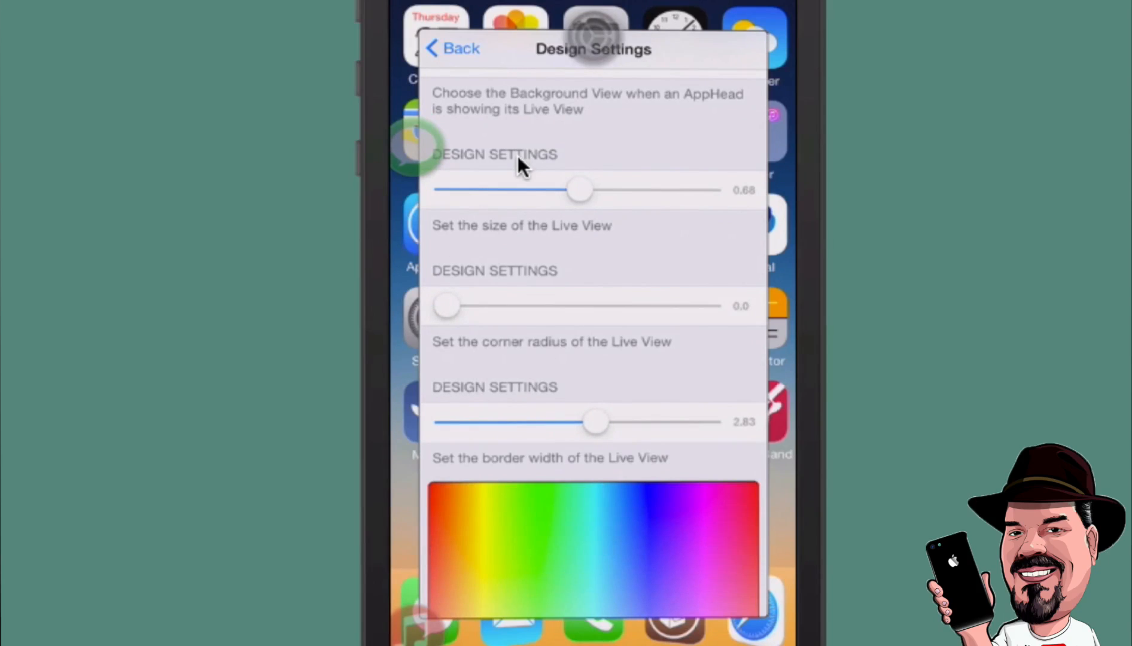
pyautogui.click(451, 49)
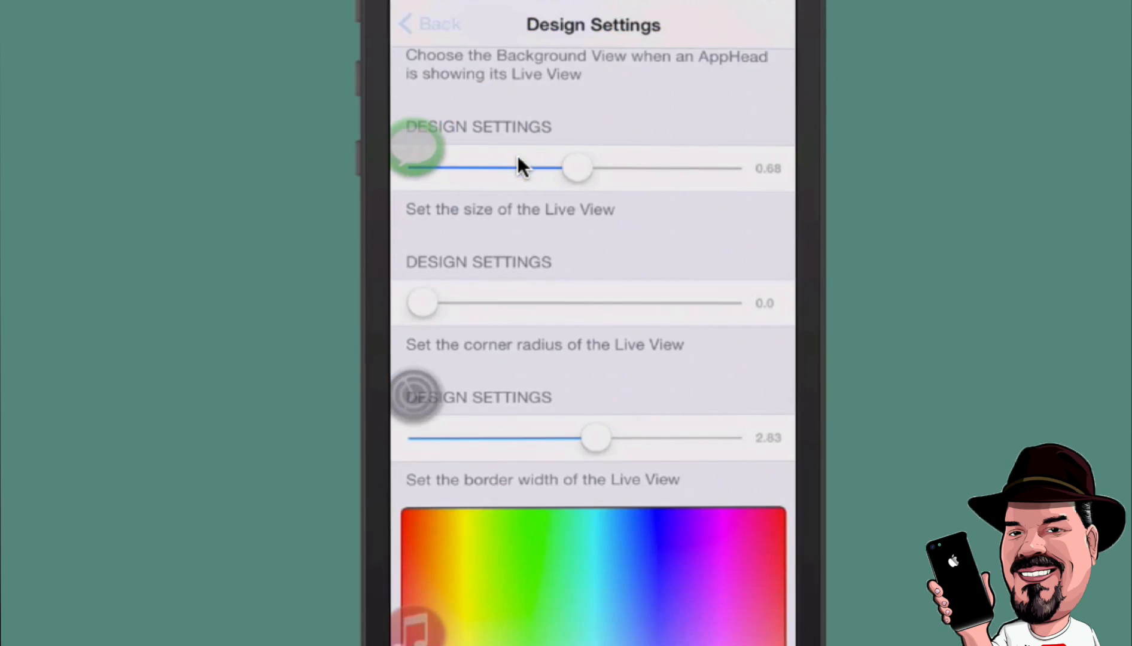
pyautogui.click(429, 24)
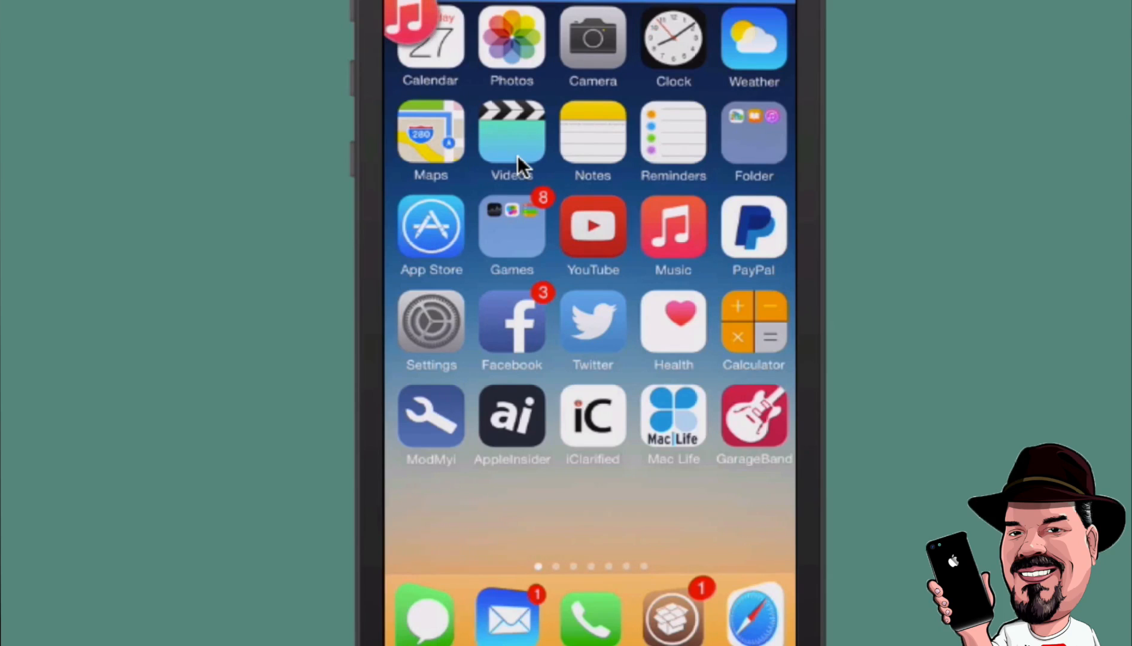
# - Preview Music's Purchased playlist in a live view, dismiss it, and launch Settings
pyautogui.click(671, 231)
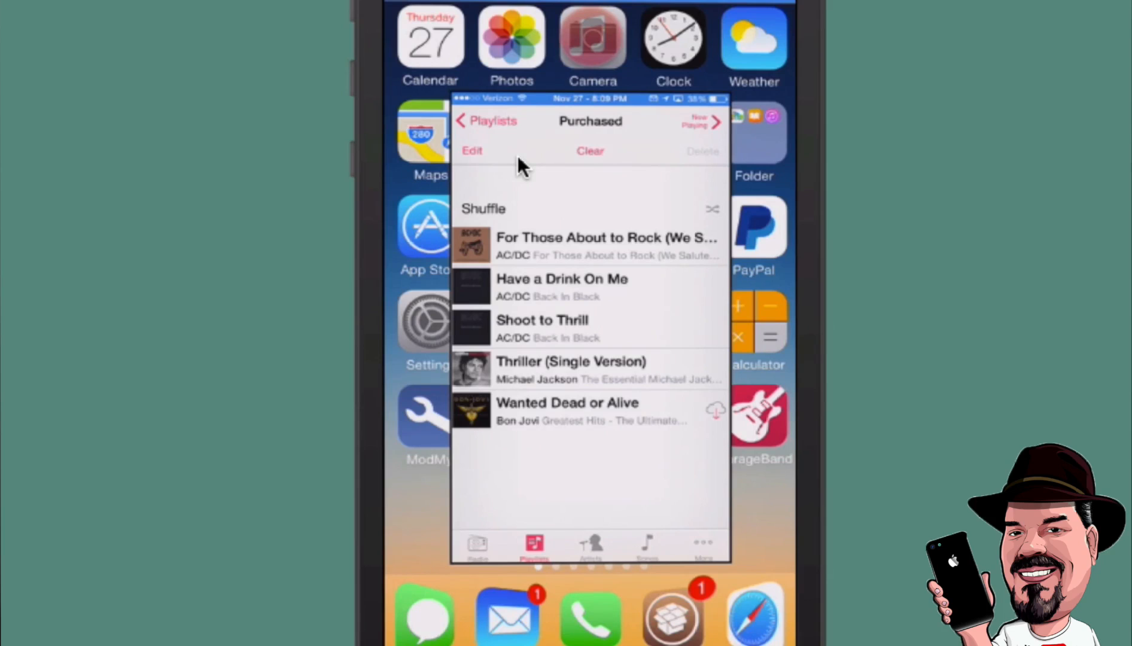
pyautogui.click(485, 121)
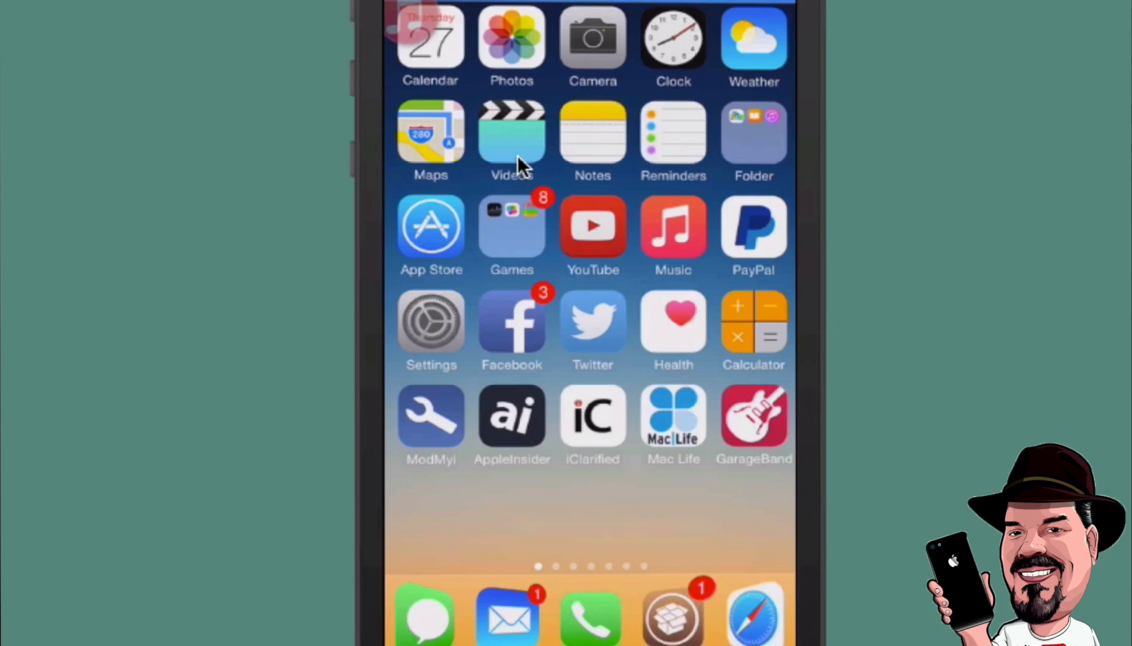
pyautogui.click(431, 329)
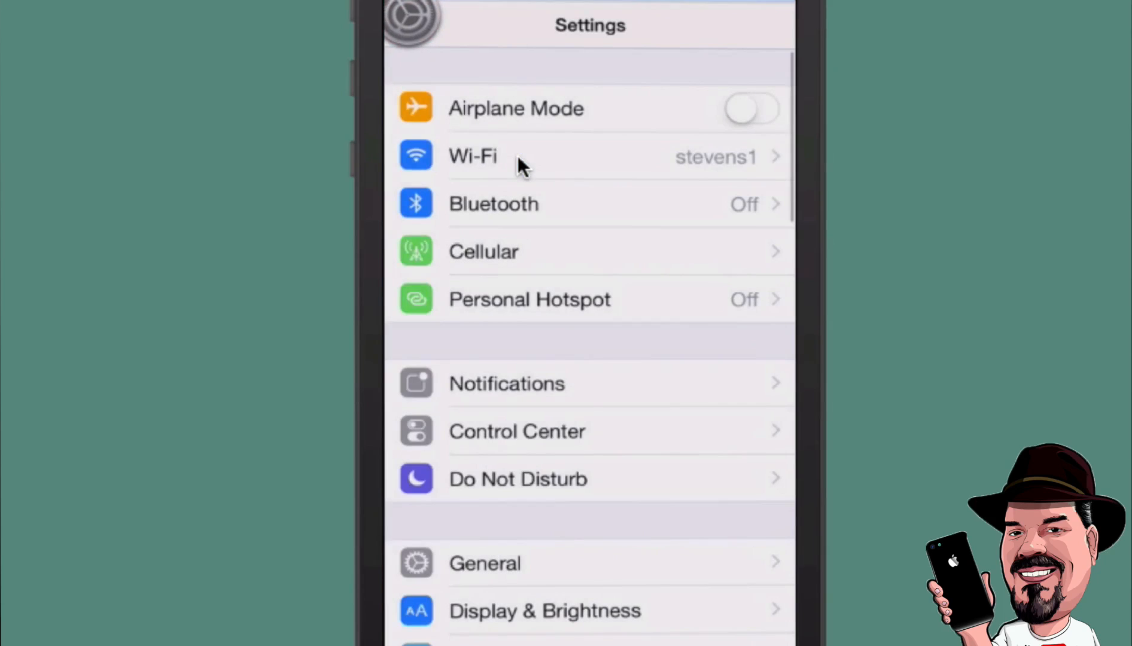
# - Resize the AppHeads live view to 0.80, check the border colour, and go back
pyautogui.scroll(-3)
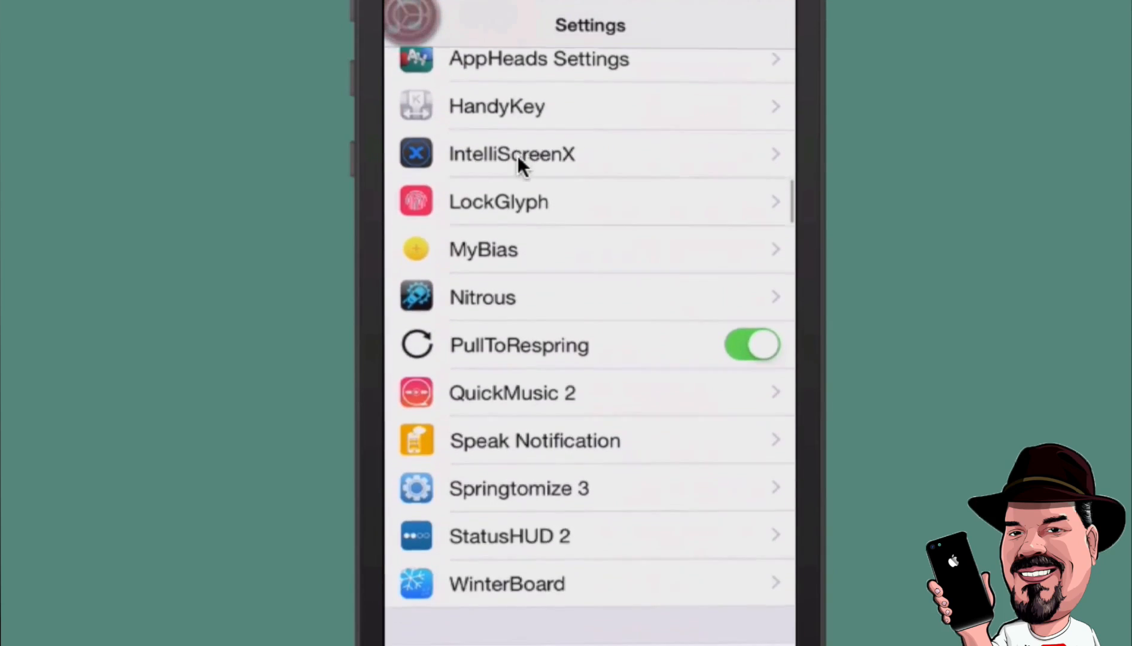
pyautogui.click(538, 58)
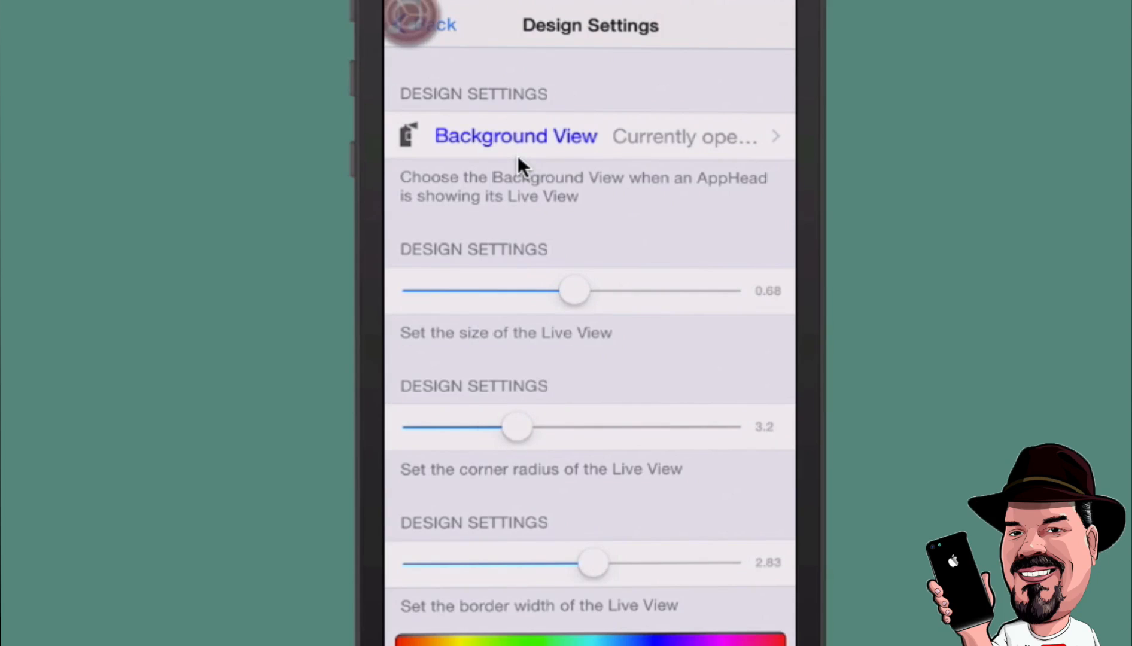
pyautogui.moveTo(574, 289); pyautogui.dragTo(472, 290)
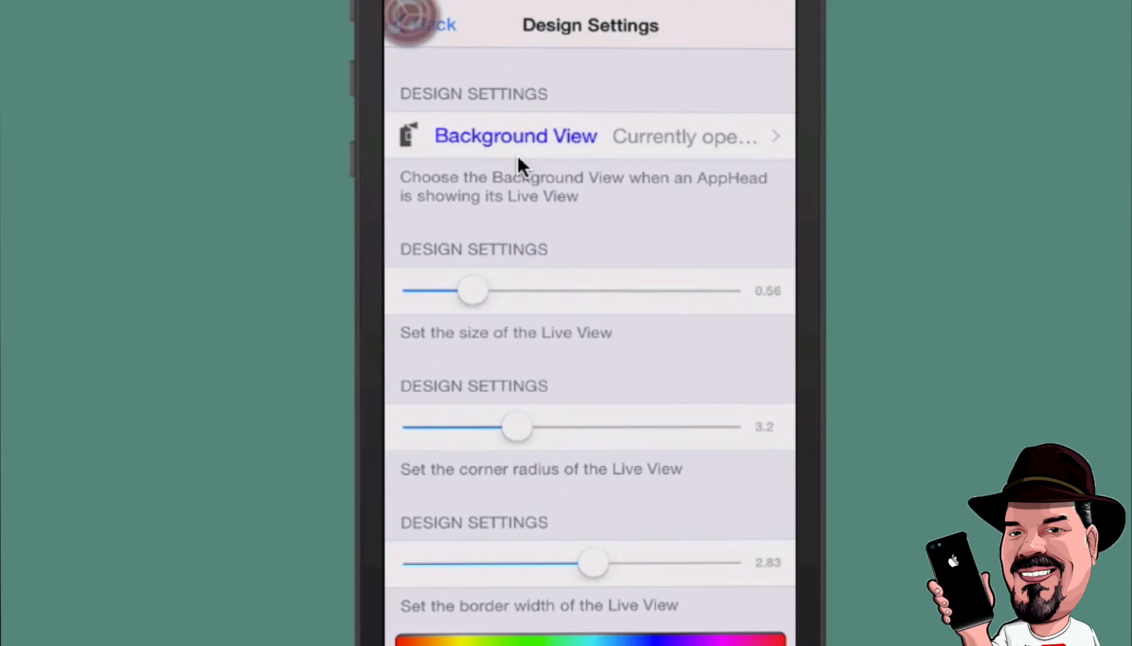
pyautogui.moveTo(473, 290); pyautogui.dragTo(672, 289)
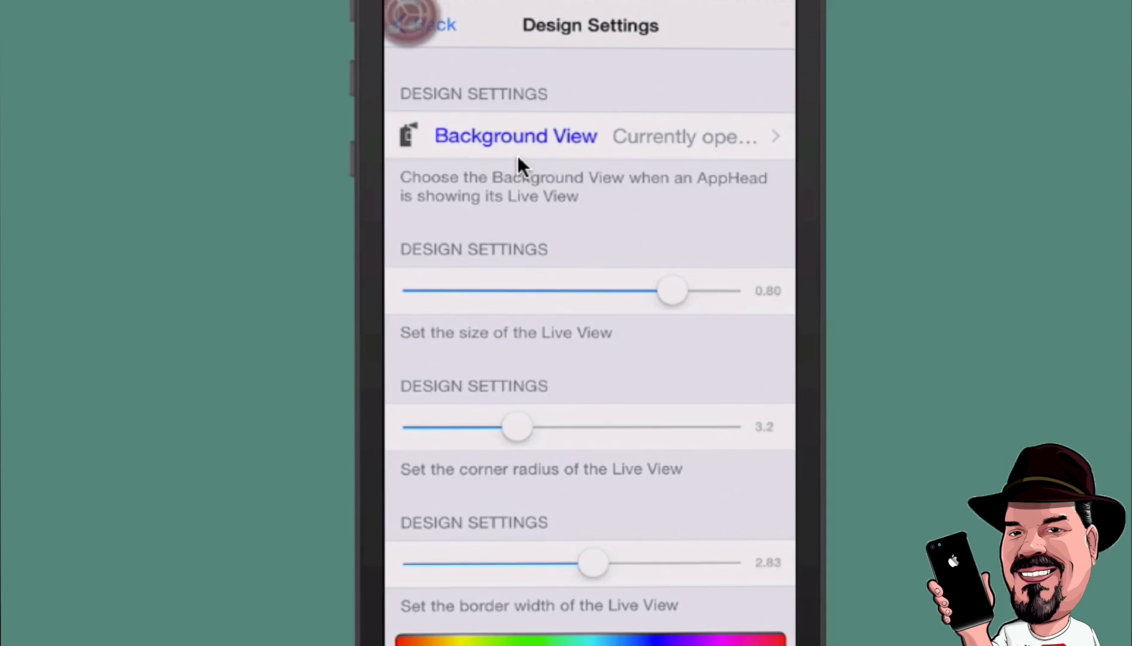
pyautogui.scroll(-3)
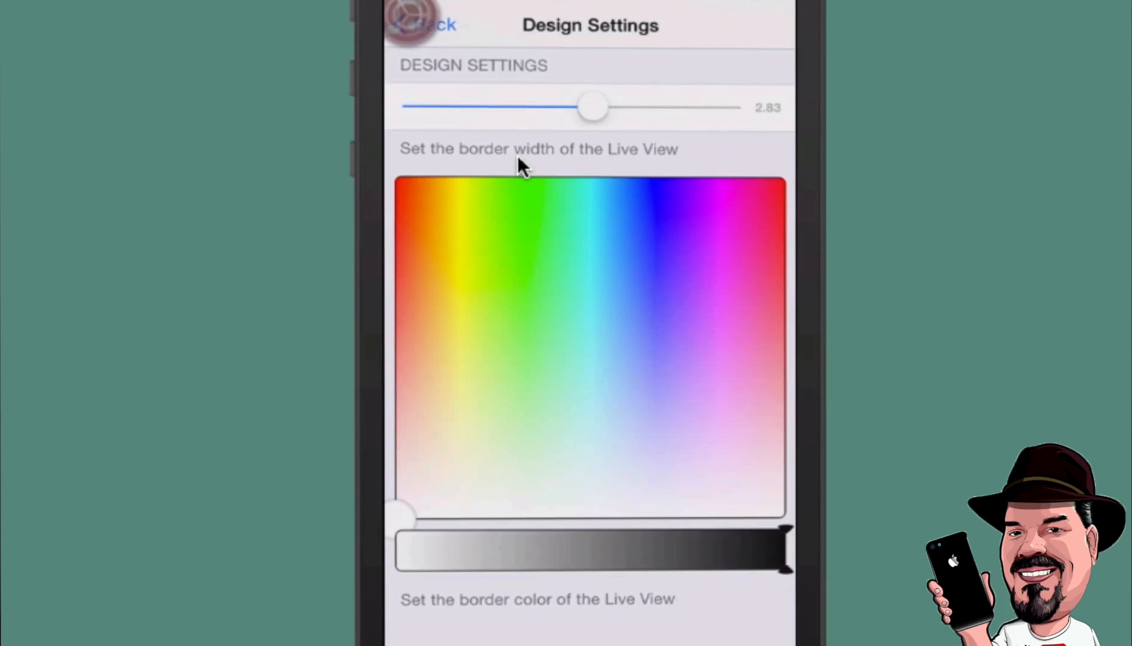
pyautogui.click(453, 265)
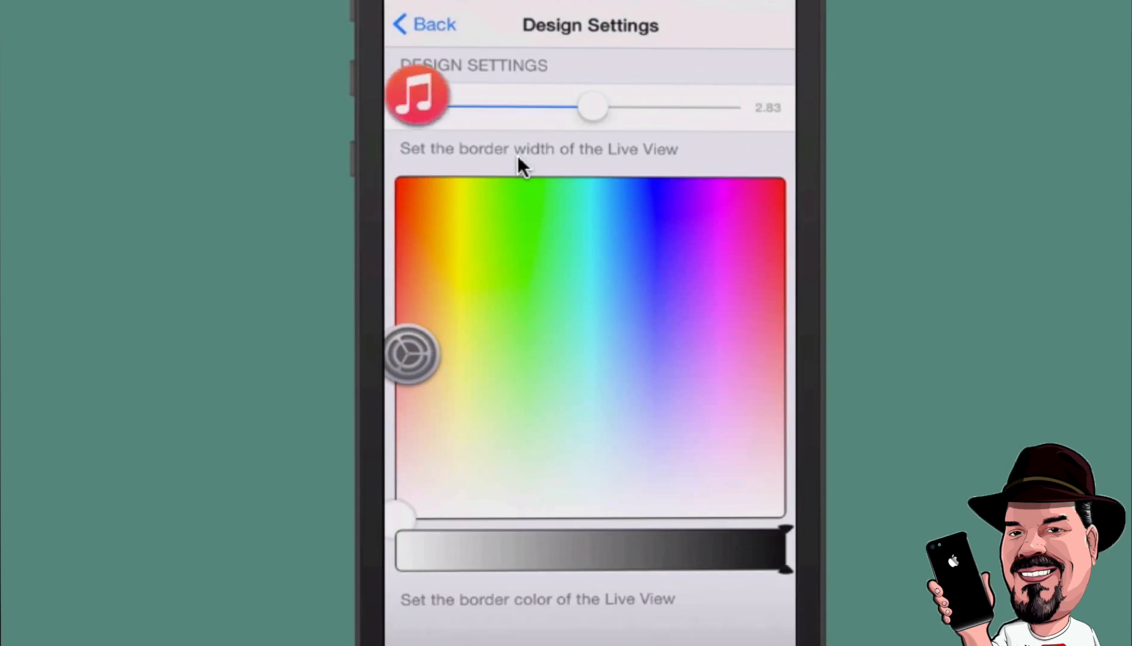
pyautogui.click(424, 23)
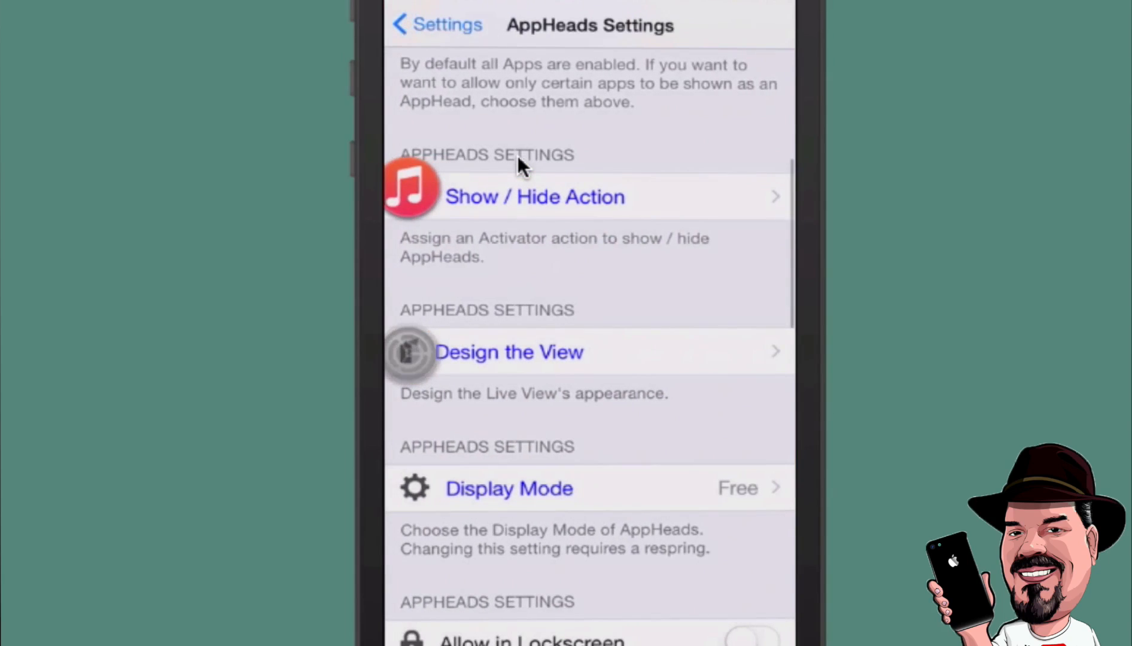
# - Switch Allowed Edges to Both Edges, then set it back to Left Edge
pyautogui.click(509, 488)
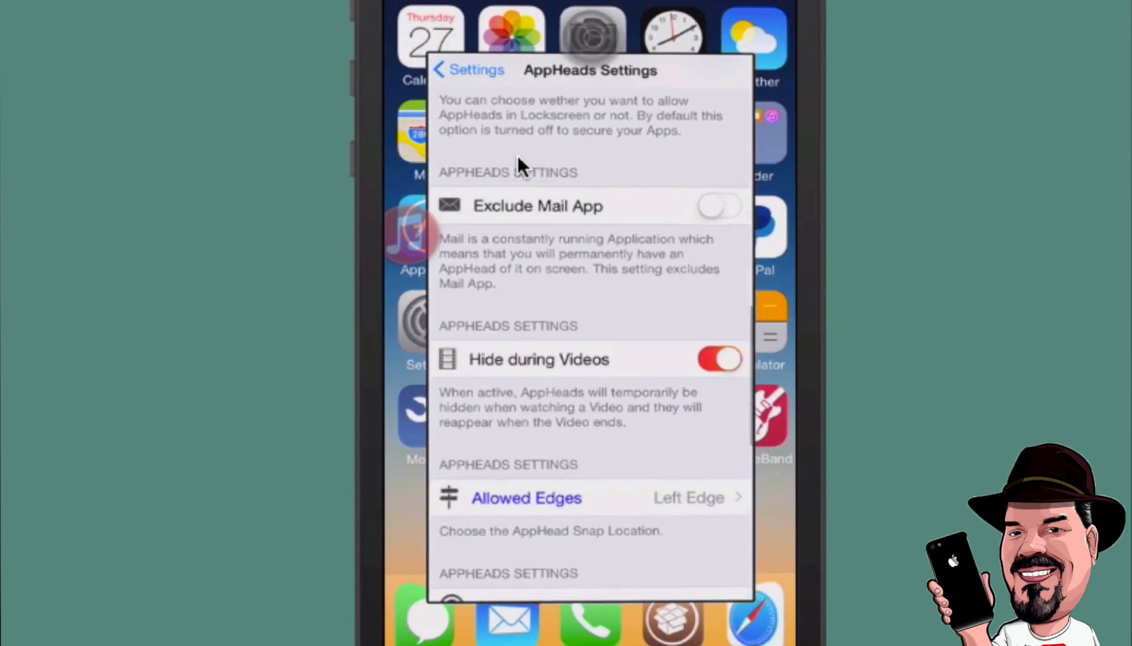
pyautogui.click(526, 497)
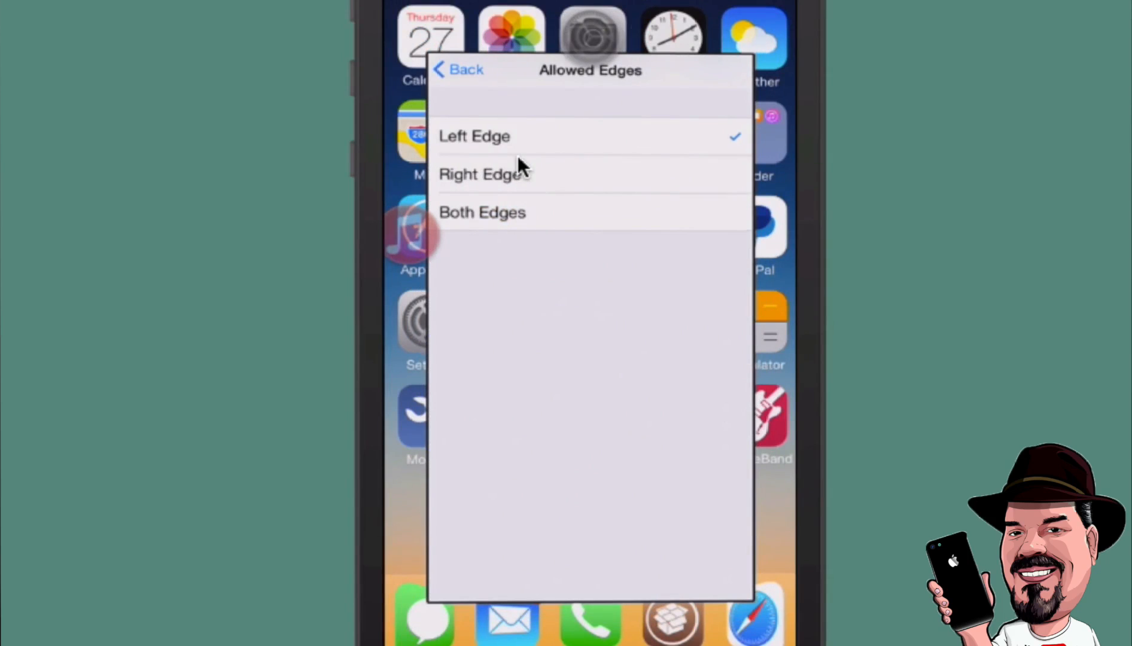
pyautogui.click(458, 70)
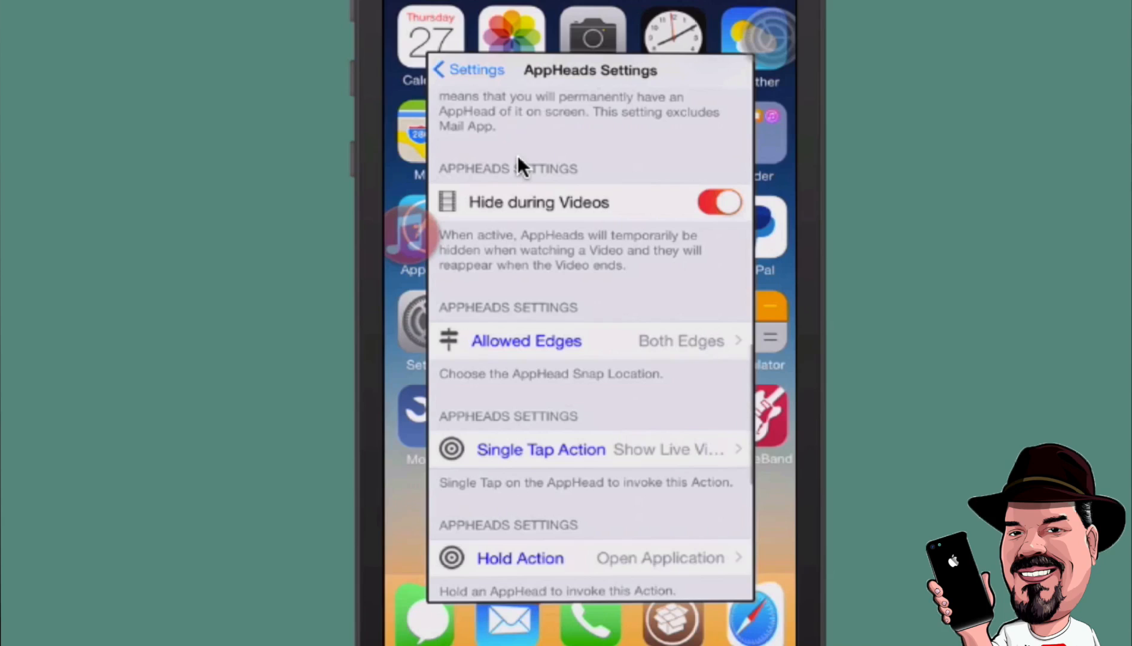
pyautogui.scroll(-3)
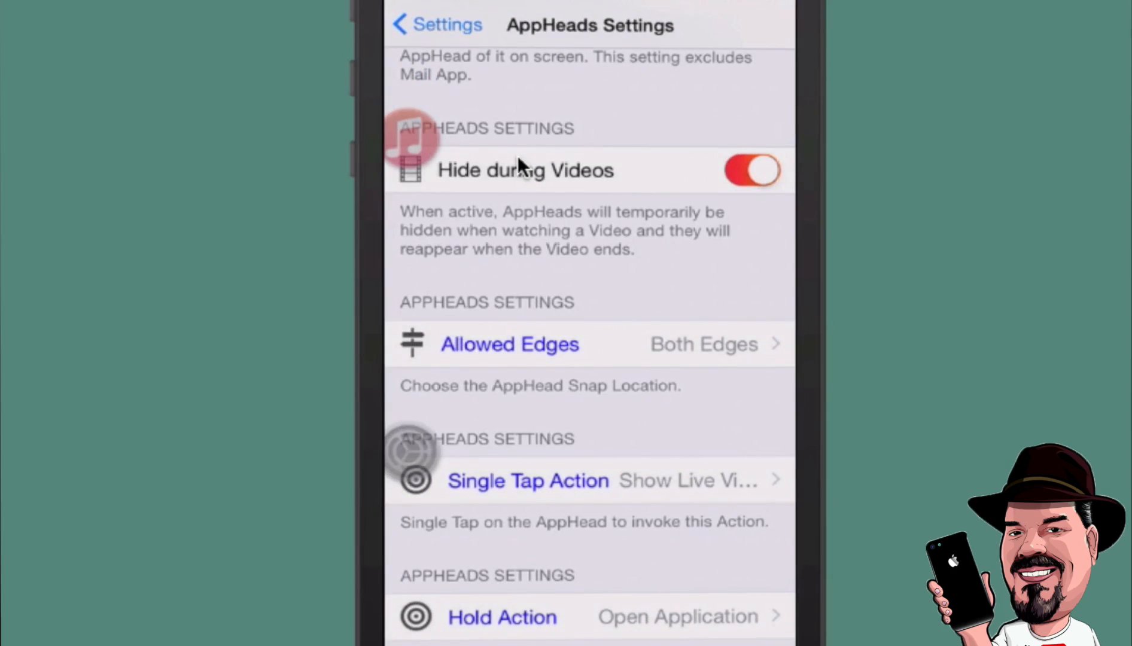
pyautogui.click(509, 344)
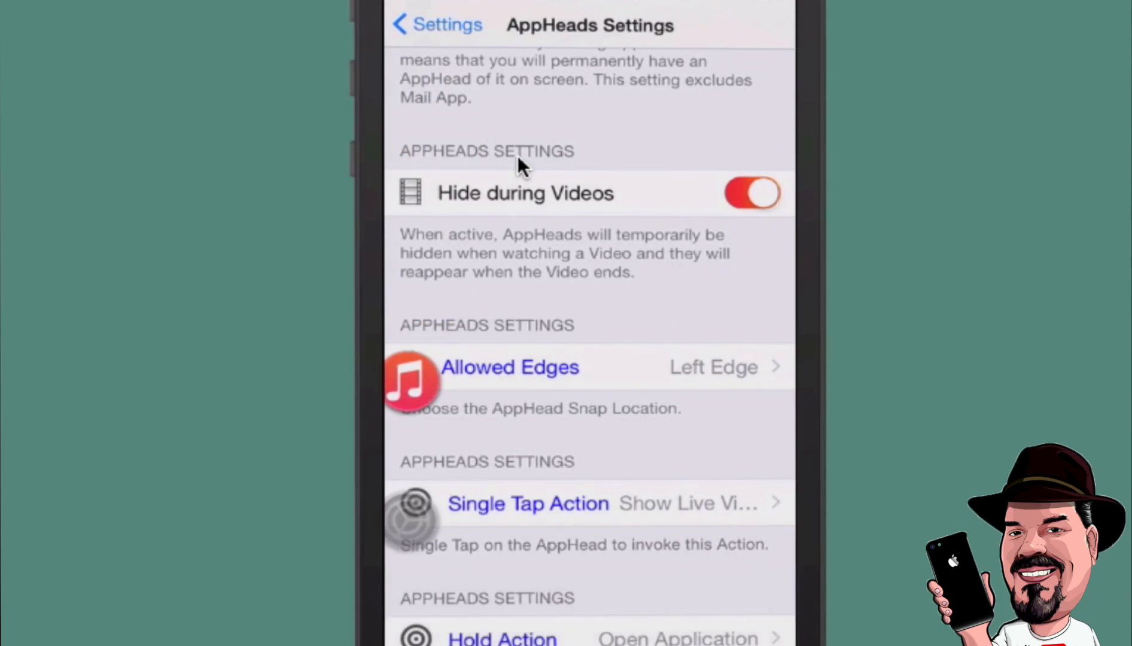
# - Keep Show Live View as the Single Tap Action, then bring up the Hold Action choices
pyautogui.click(527, 503)
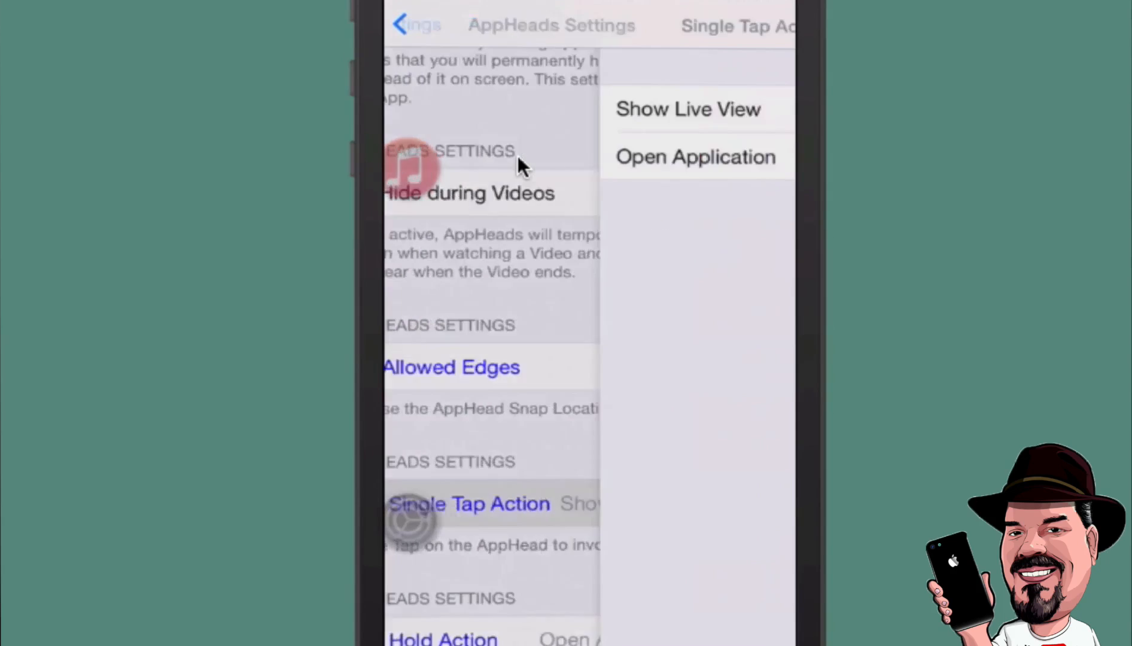
pyautogui.click(469, 503)
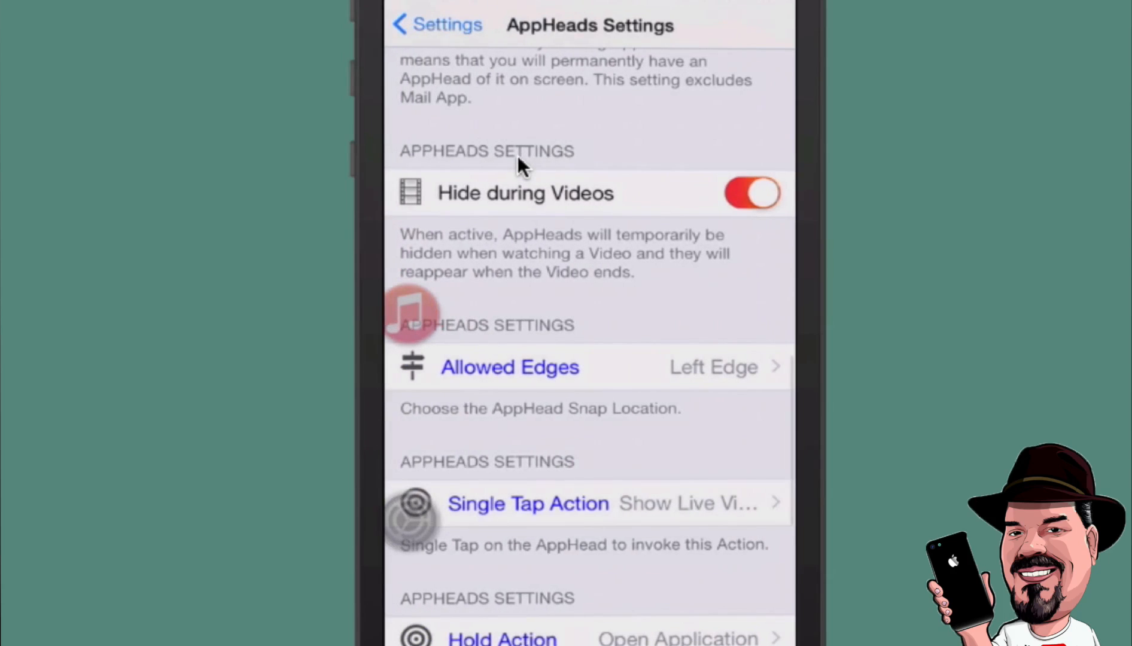
pyautogui.scroll(-3)
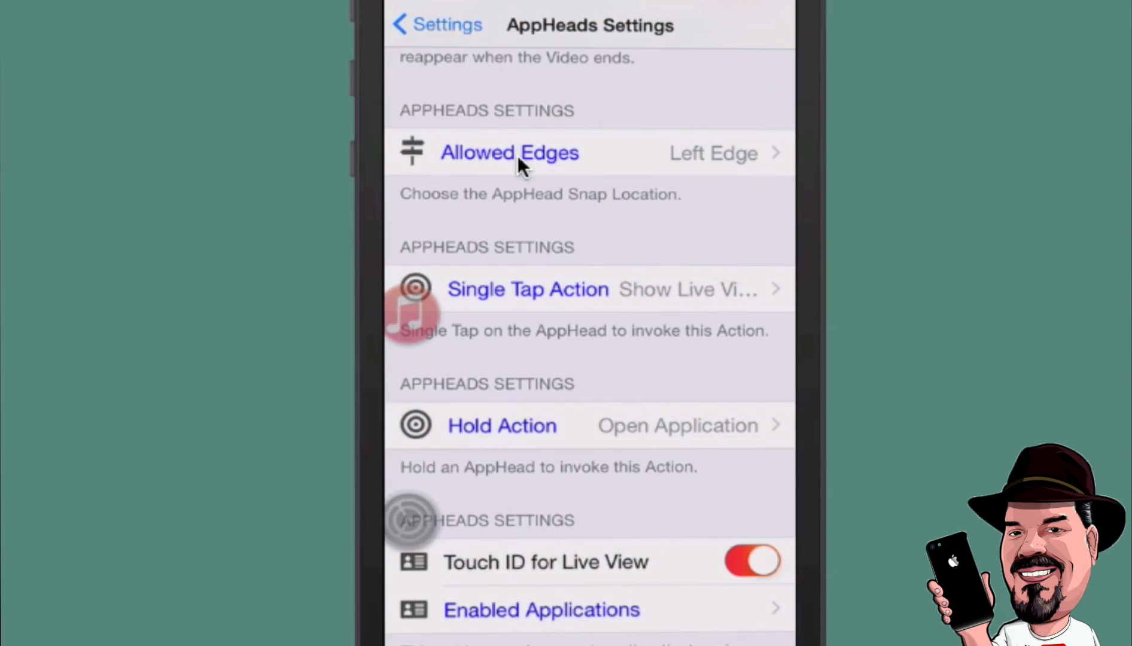
pyautogui.click(501, 426)
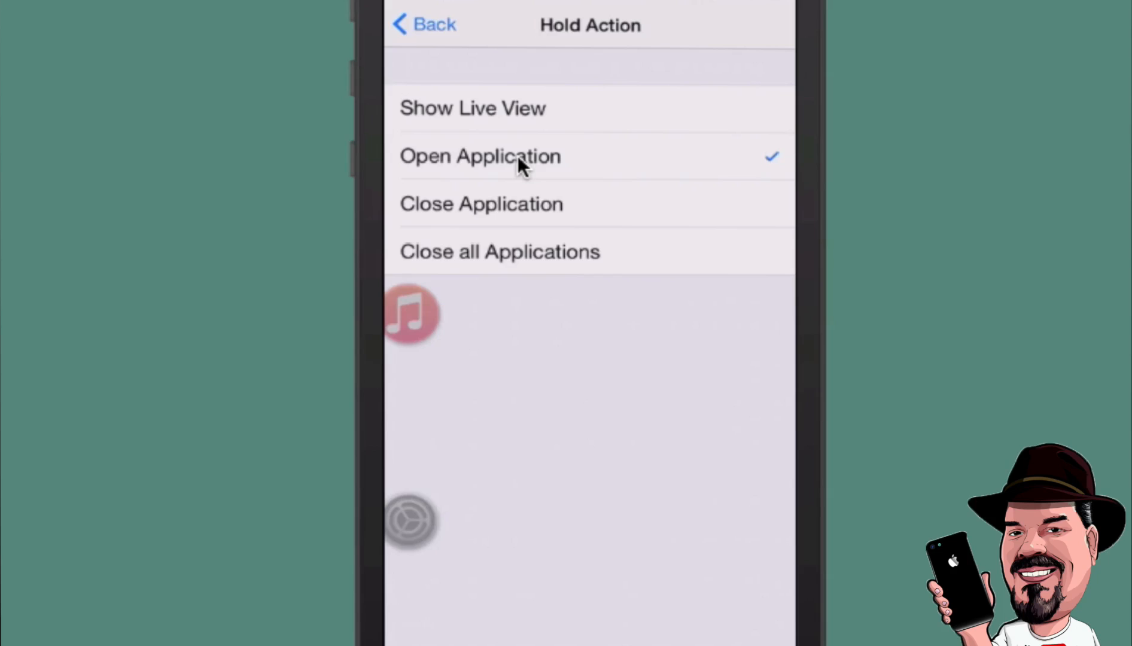
# - Keep Open Application for hold, then scroll the Settings live view over Music to About
pyautogui.click(412, 315)
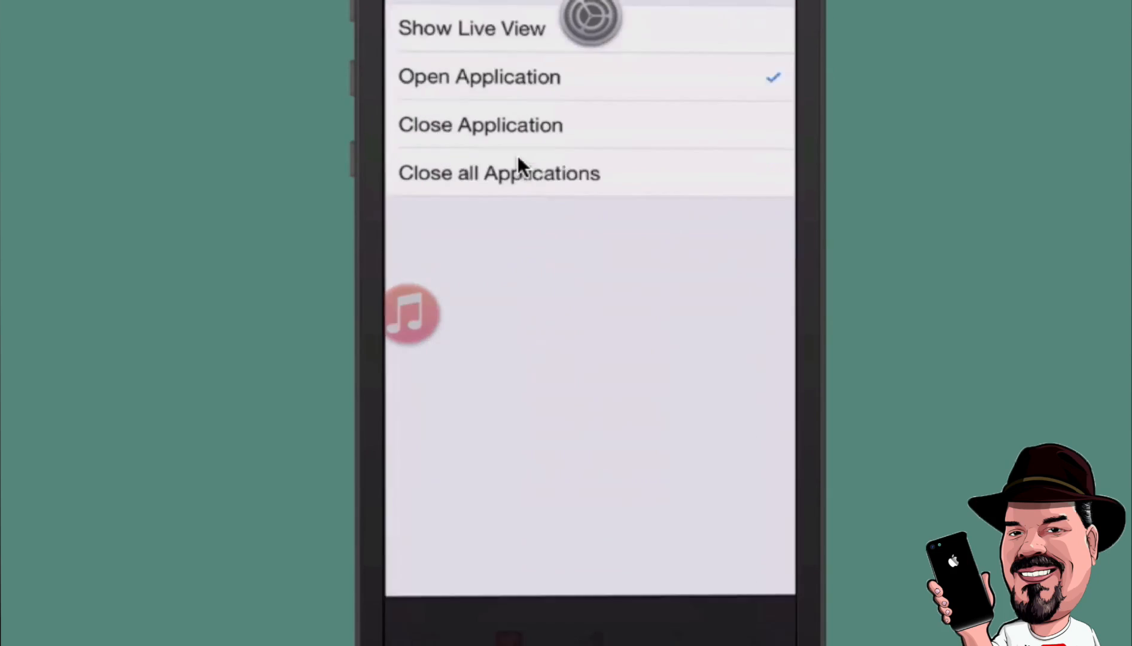
pyautogui.click(479, 77)
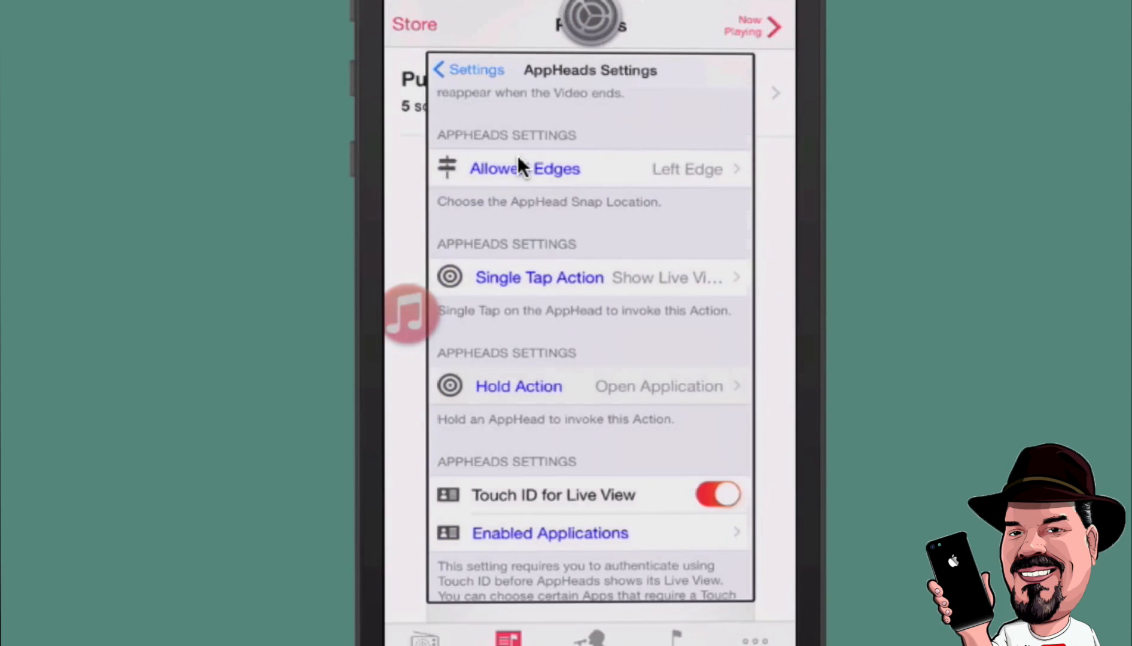
pyautogui.scroll(-3)
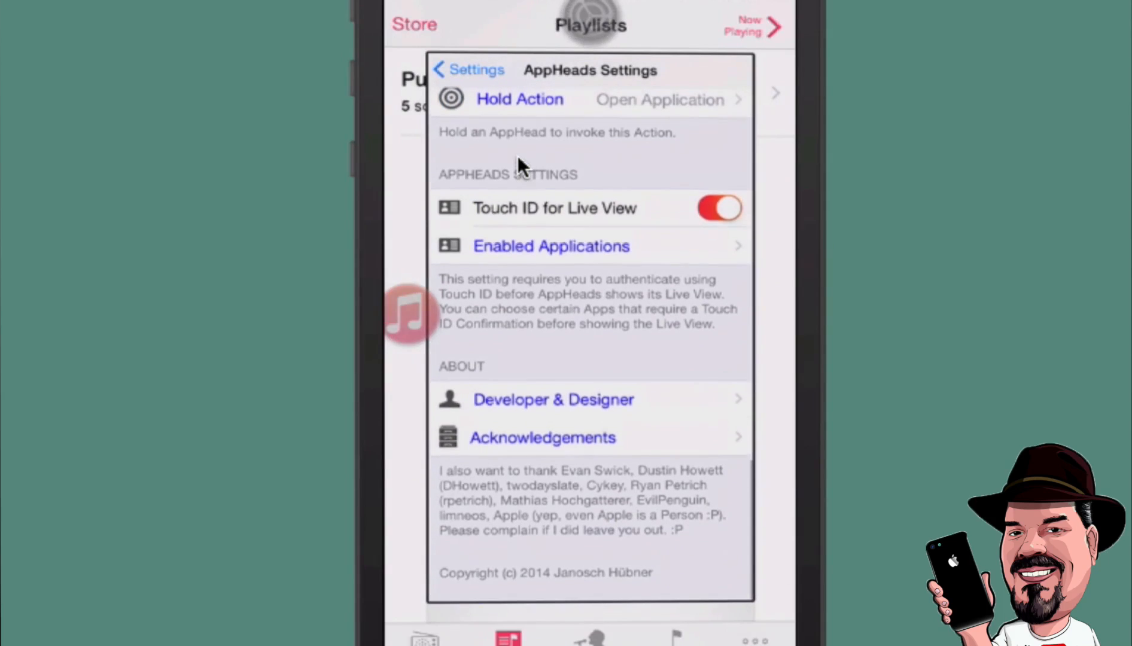